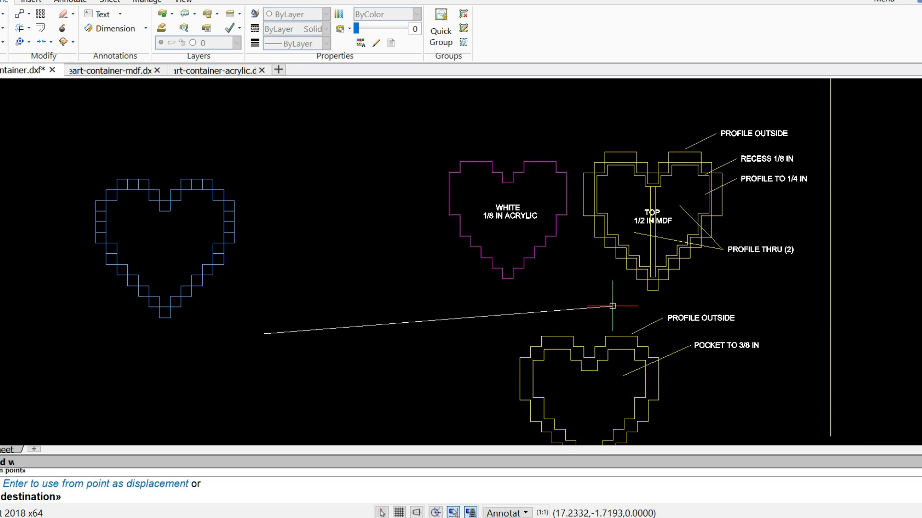
pyautogui.moveTo(756, 304)
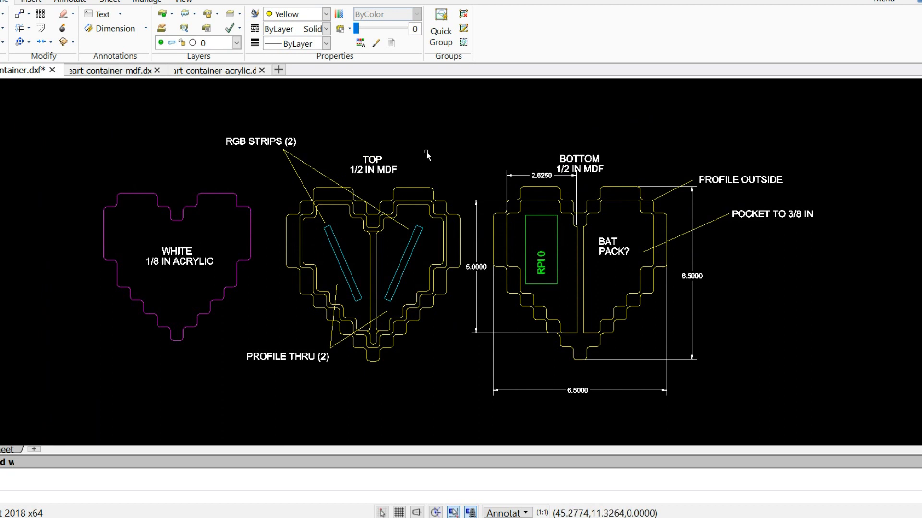
pyautogui.moveTo(541, 147)
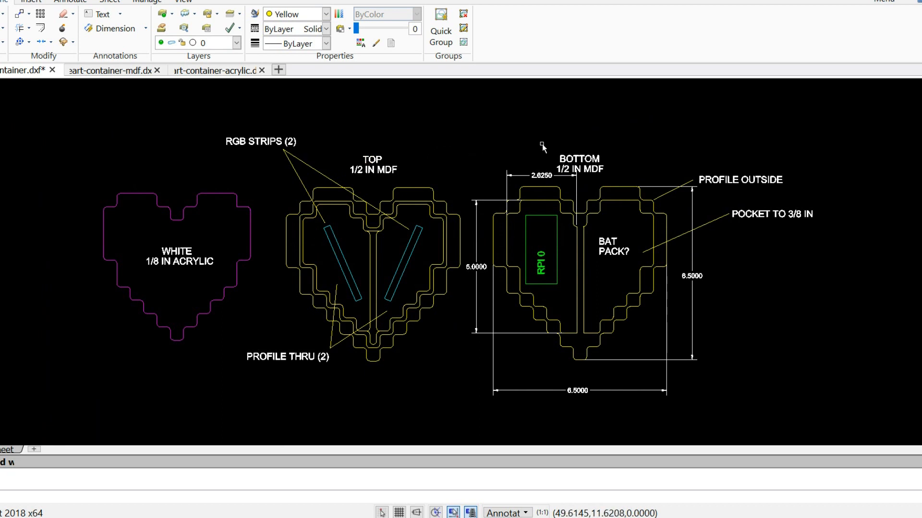
pyautogui.moveTo(538, 279)
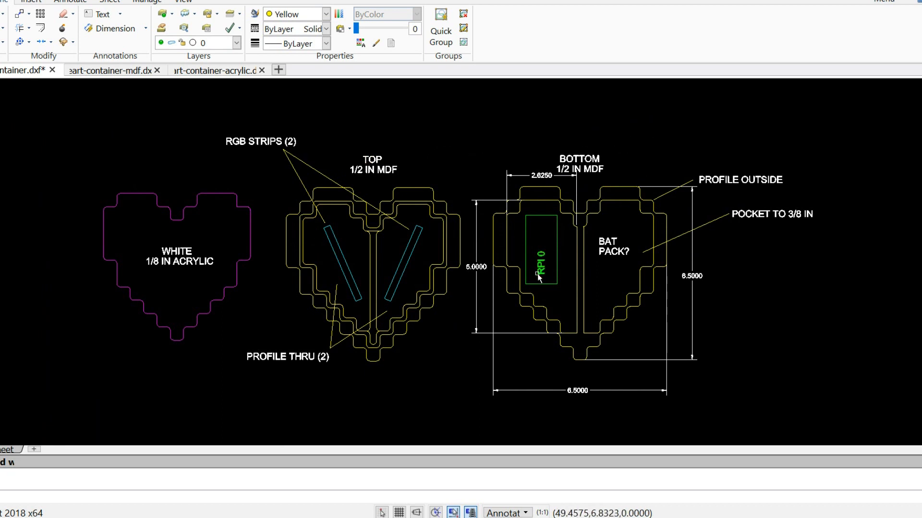
pyautogui.moveTo(805, 298)
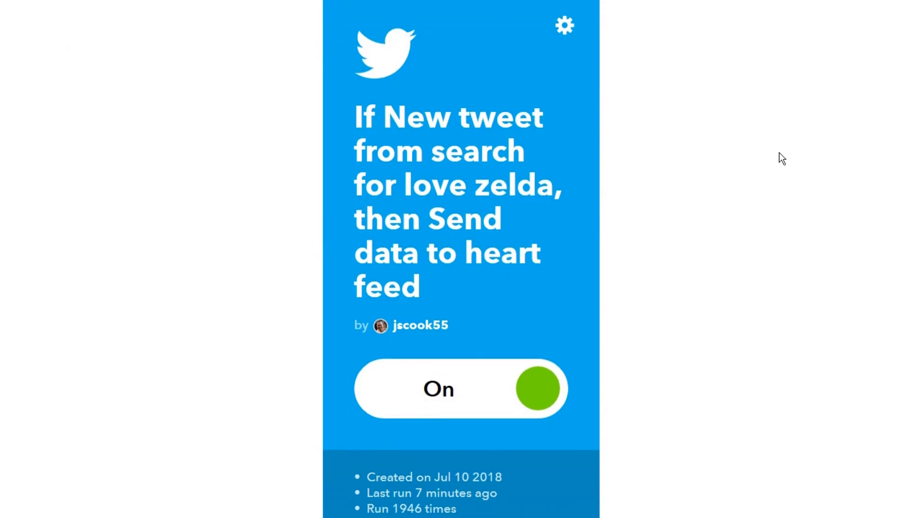
# - Scroll the IFTTT applet page down to its run statistics showing 1946 runs
pyautogui.scroll(-3)
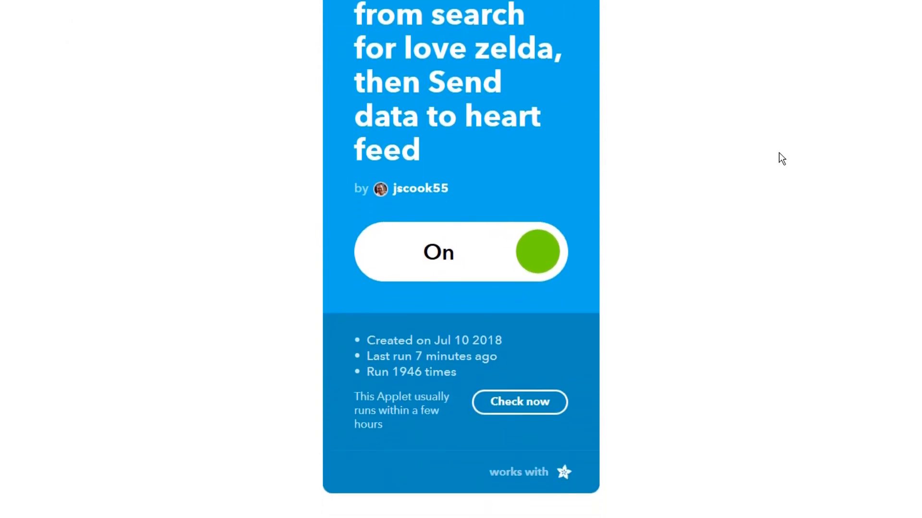
pyautogui.scroll(-3)
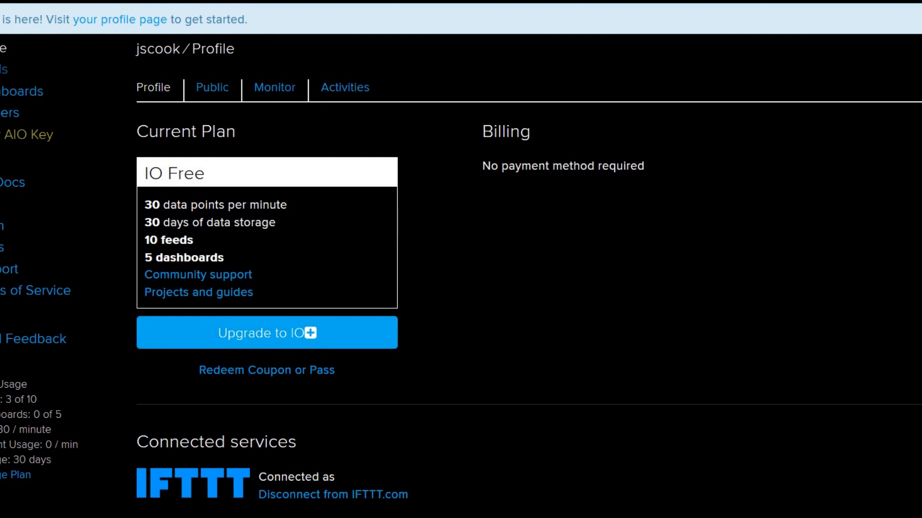
# - Open the heart feed from the Feeds list and view its 9063-point history chart
pyautogui.click(5, 69)
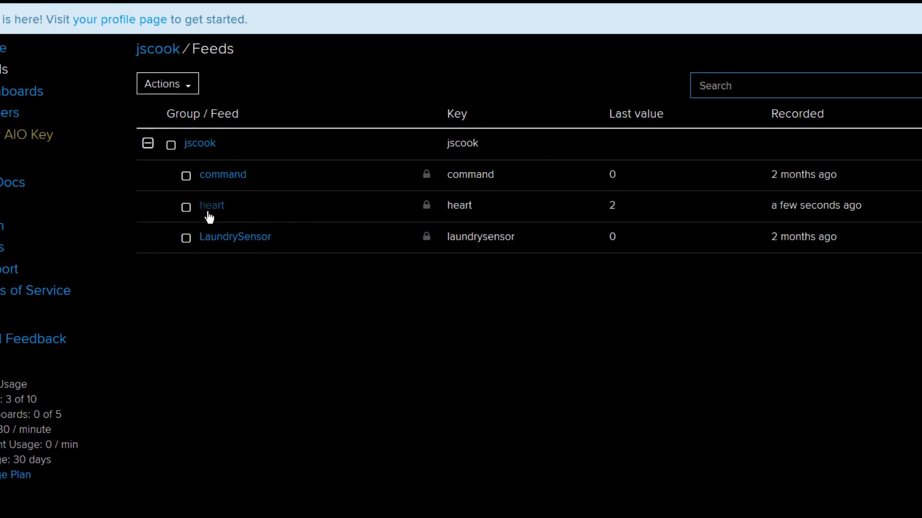
pyautogui.click(211, 205)
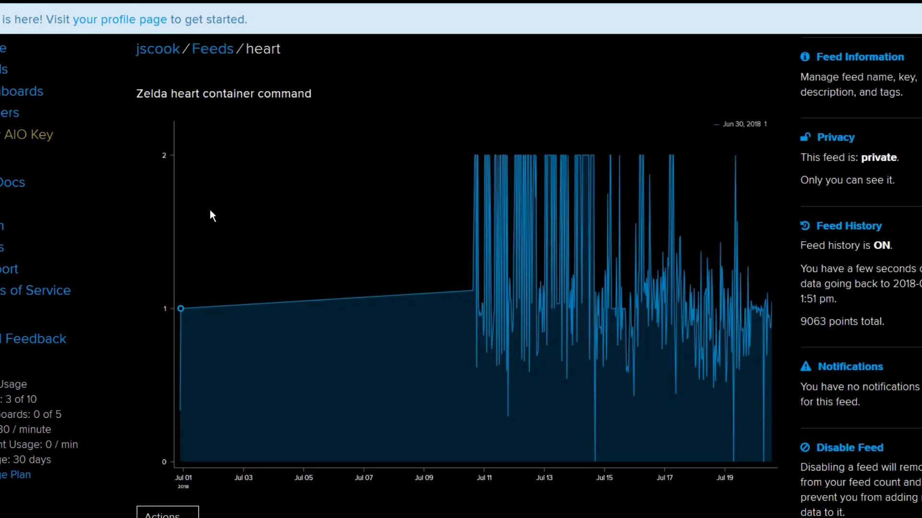
pyautogui.moveTo(650, 270)
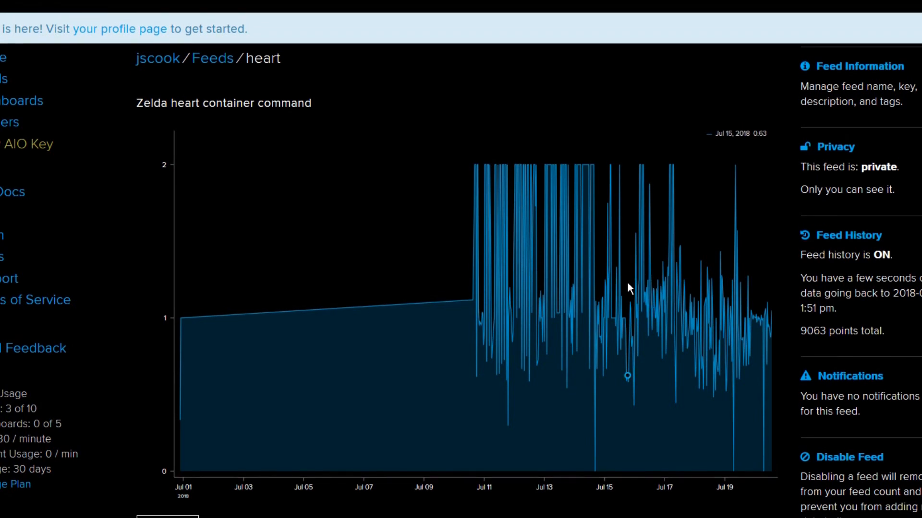
pyautogui.moveTo(700, 318)
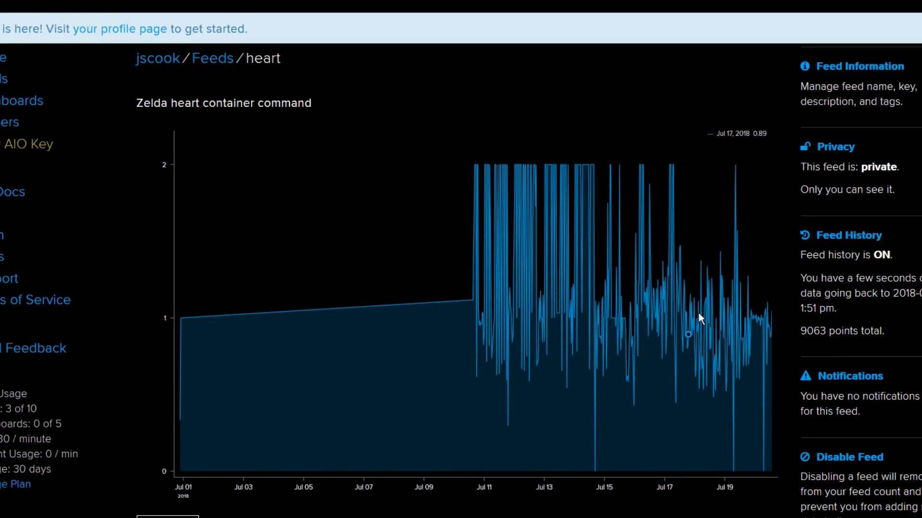
pyautogui.scroll(-3)
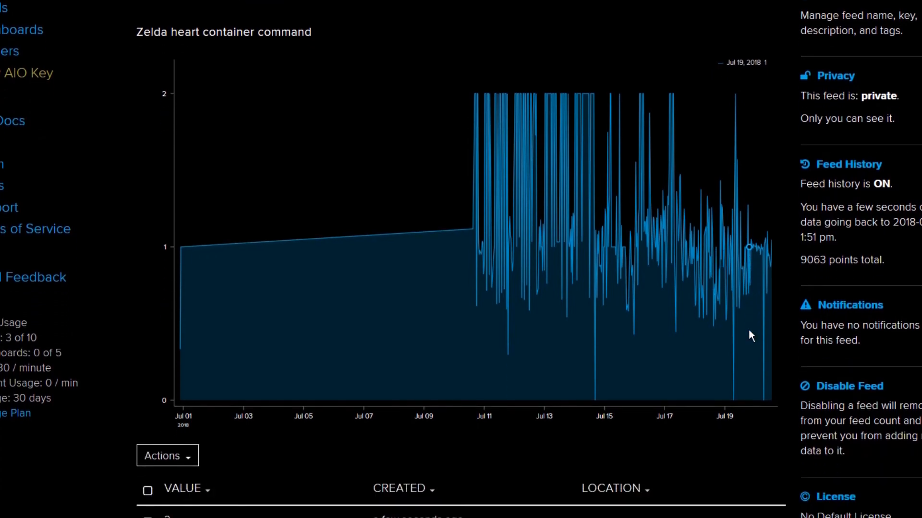